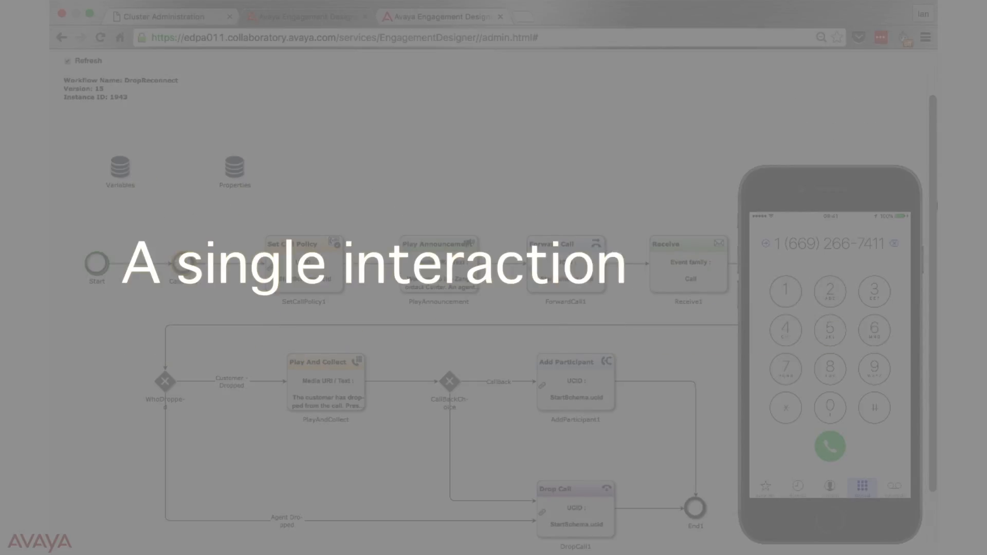
Refresh the instance view and watch DropReconnect instance 1943 highlight blocks during a test call
{"action": "left_click", "coordinate": [830, 446]}
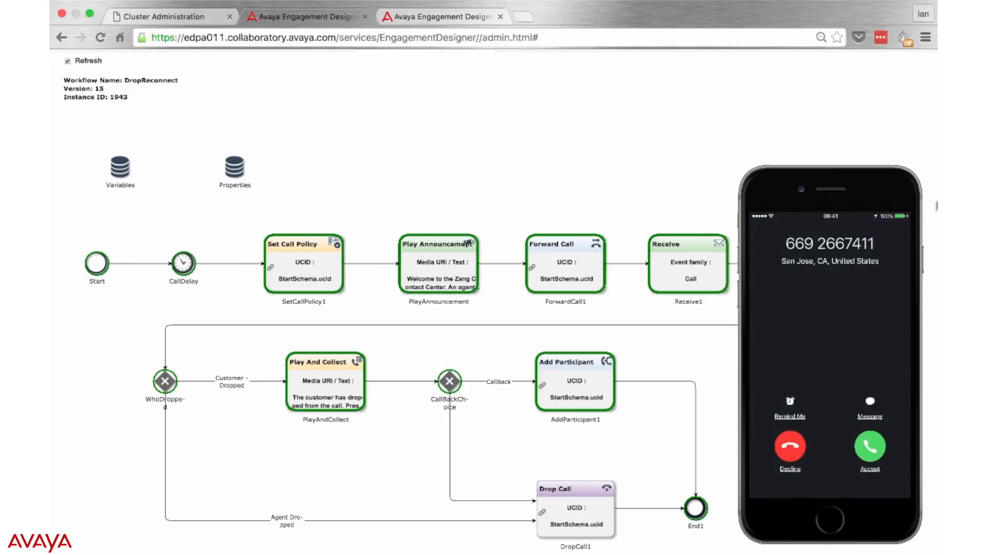
{"action": "left_click", "coordinate": [870, 446]}
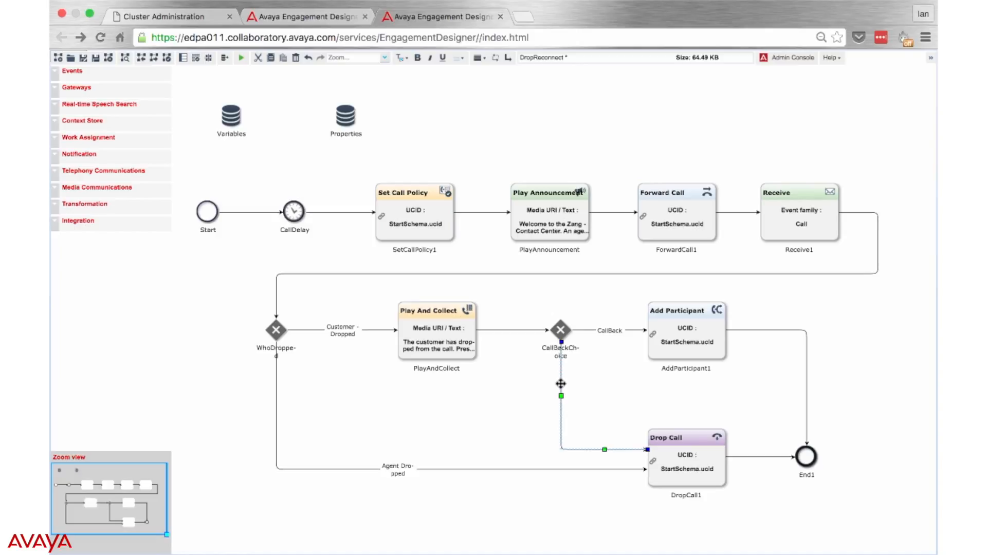
Delete the connector running from the CallBackChoice gateway down to DropCall1
{"action": "right_click", "coordinate": [562, 384]}
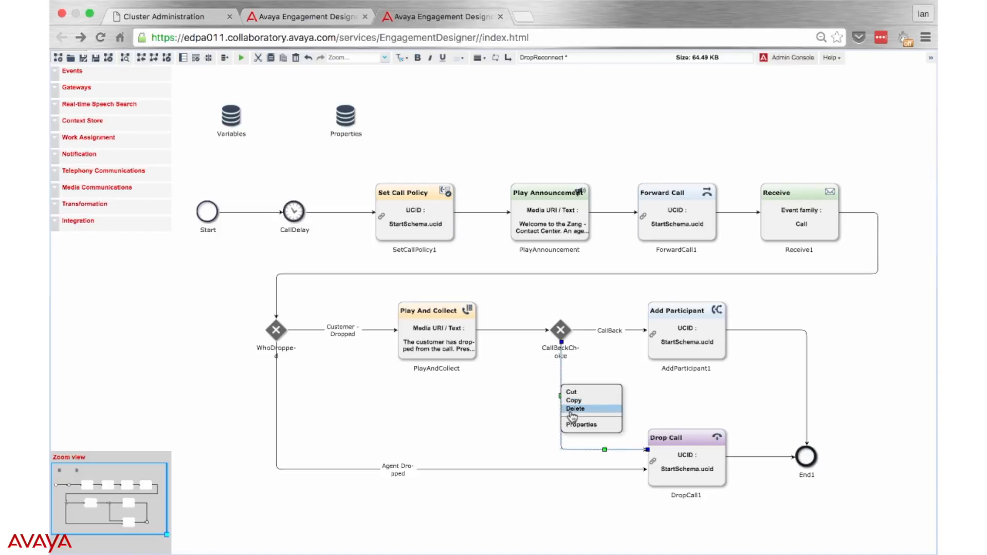
{"action": "left_click", "coordinate": [576, 409]}
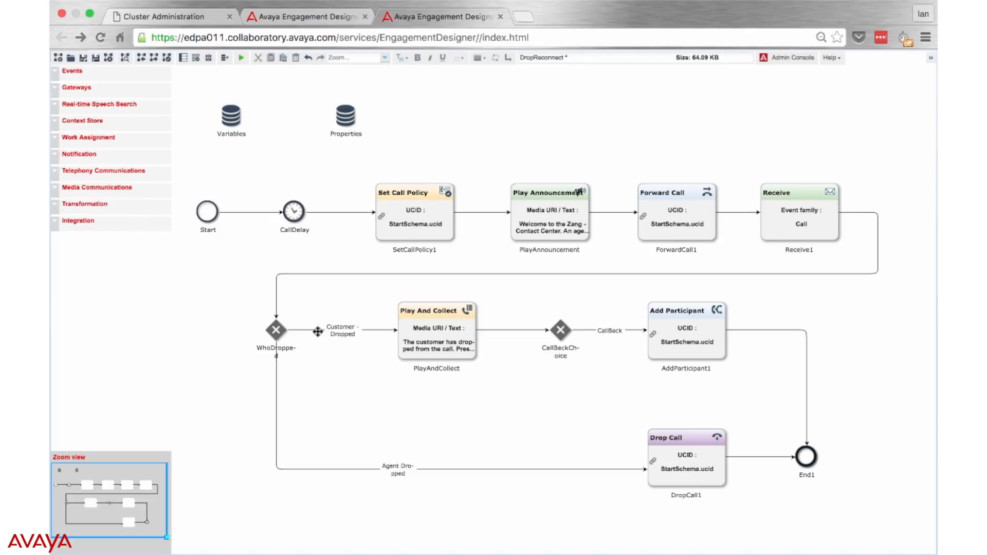
{"action": "mouse_move", "coordinate": [53, 154]}
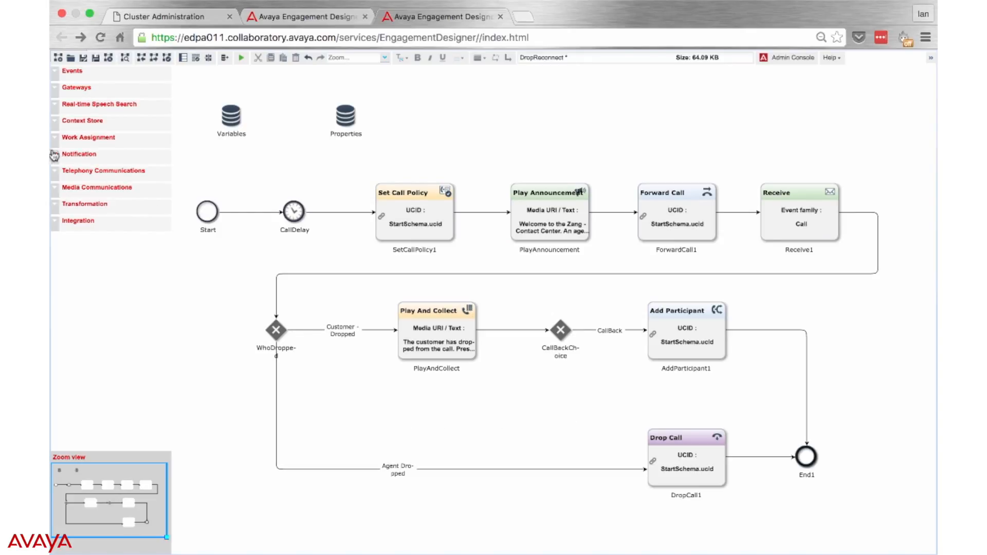
Drop a Send Text Msg block from Notification below CallBackChoice, wire it to DropCall1, and bring up its properties
{"action": "left_click", "coordinate": [79, 154]}
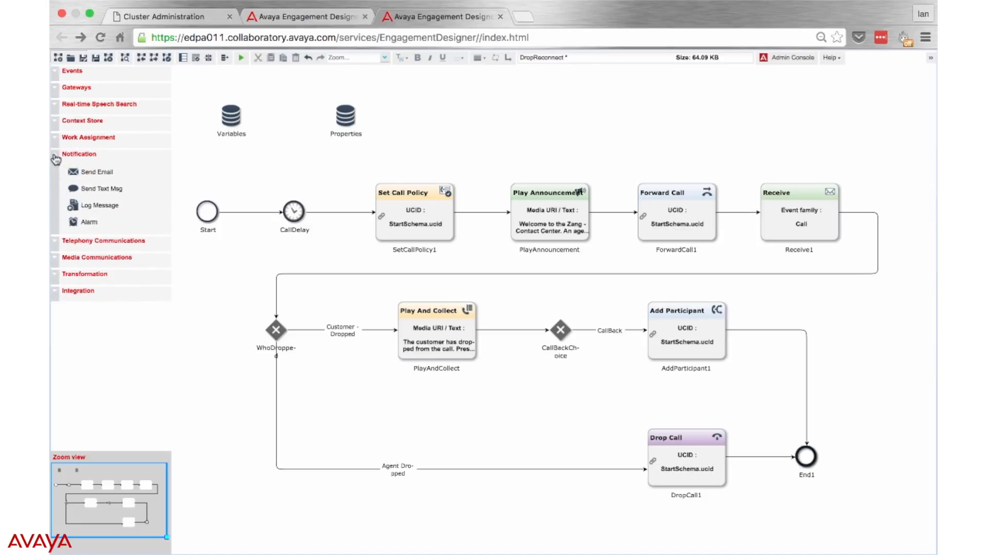
{"action": "mouse_move", "coordinate": [95, 193]}
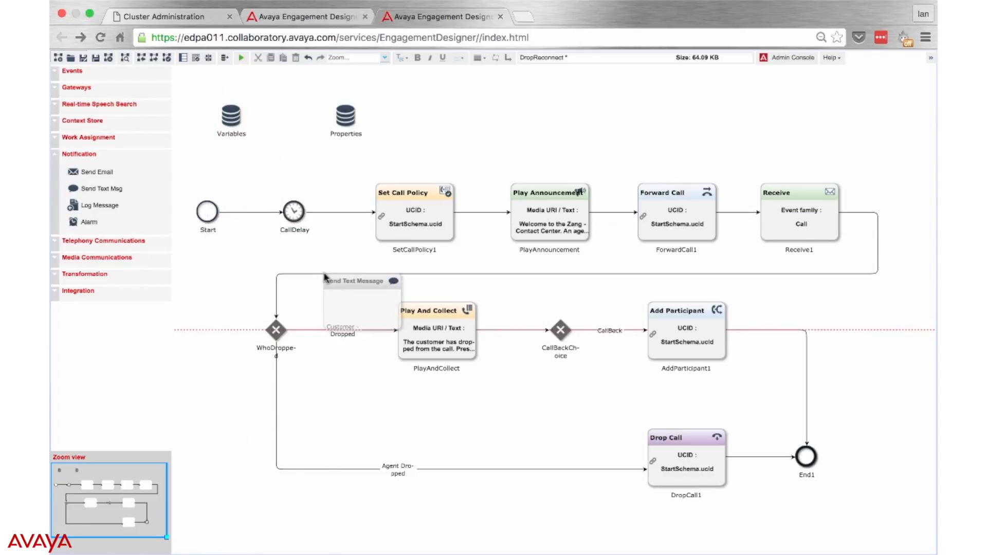
{"action": "left_click_drag", "start_coordinate": [362, 280], "coordinate": [566, 387]}
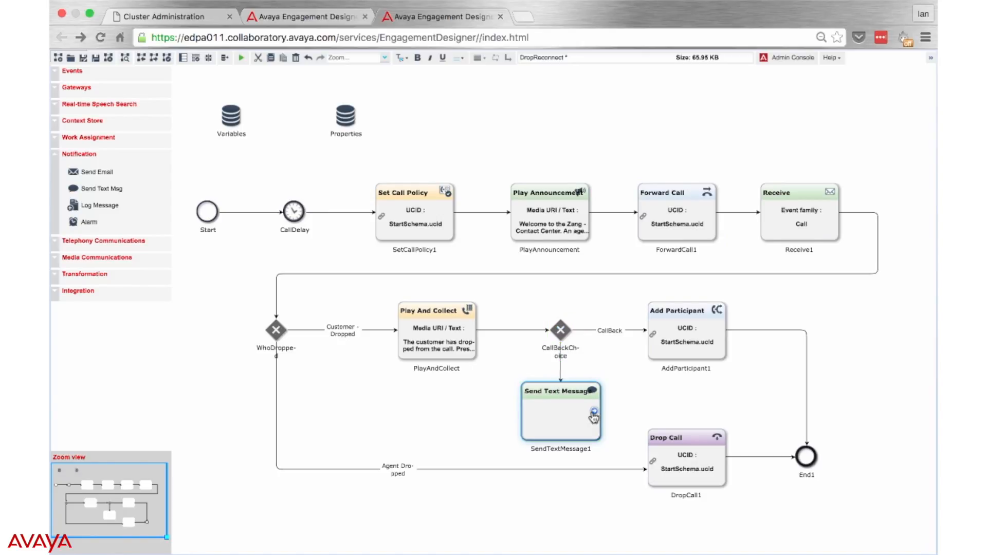
{"action": "left_click_drag", "start_coordinate": [588, 412], "coordinate": [671, 451]}
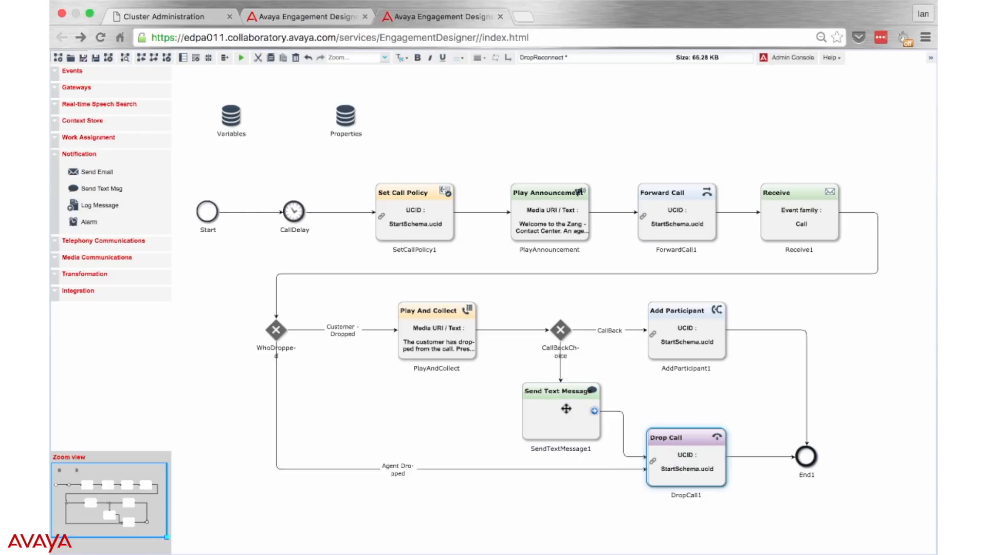
{"action": "double_click", "coordinate": [566, 412]}
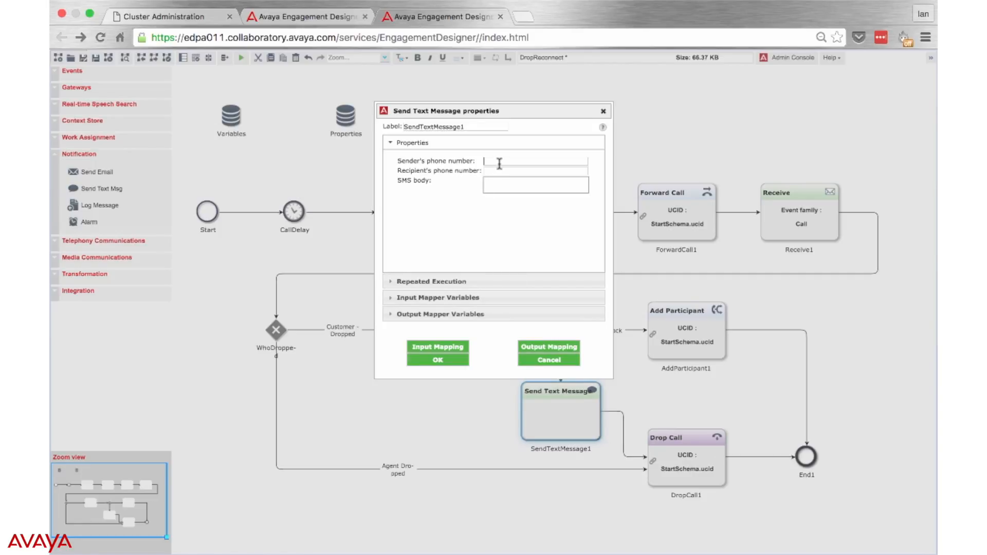
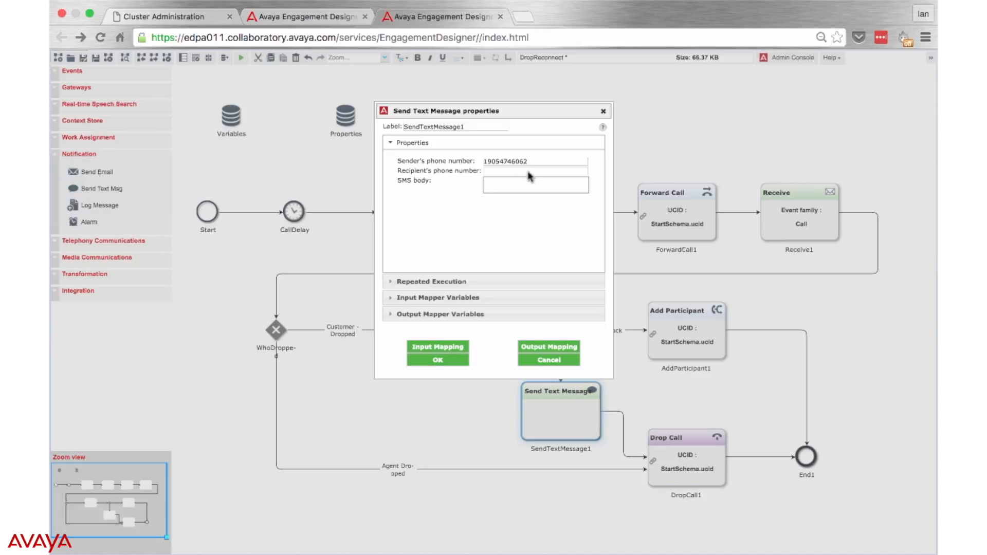
{"action": "mouse_move", "coordinate": [444, 351]}
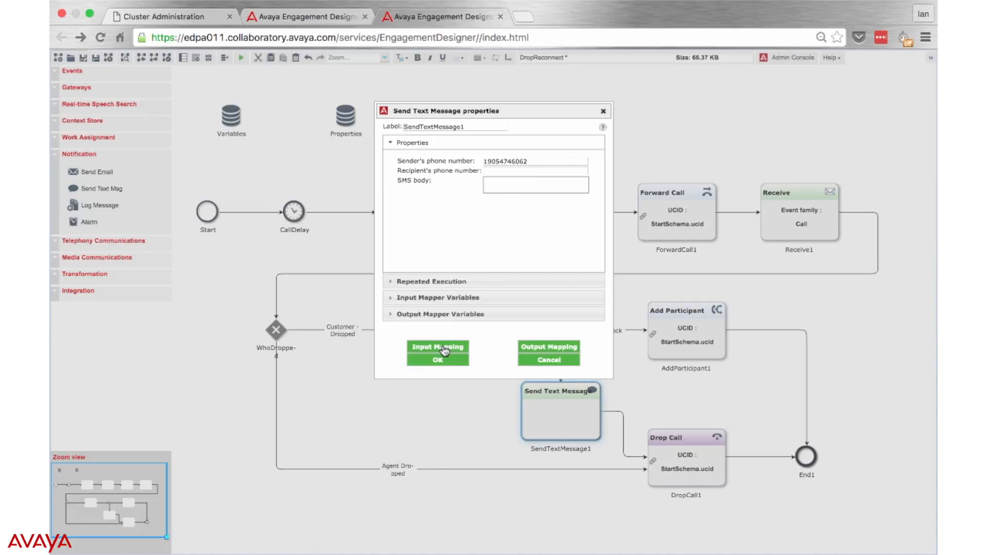
Map StartSchema's callingParty handle to smsRecipient in Input Mapping and save it
{"action": "left_click", "coordinate": [438, 347]}
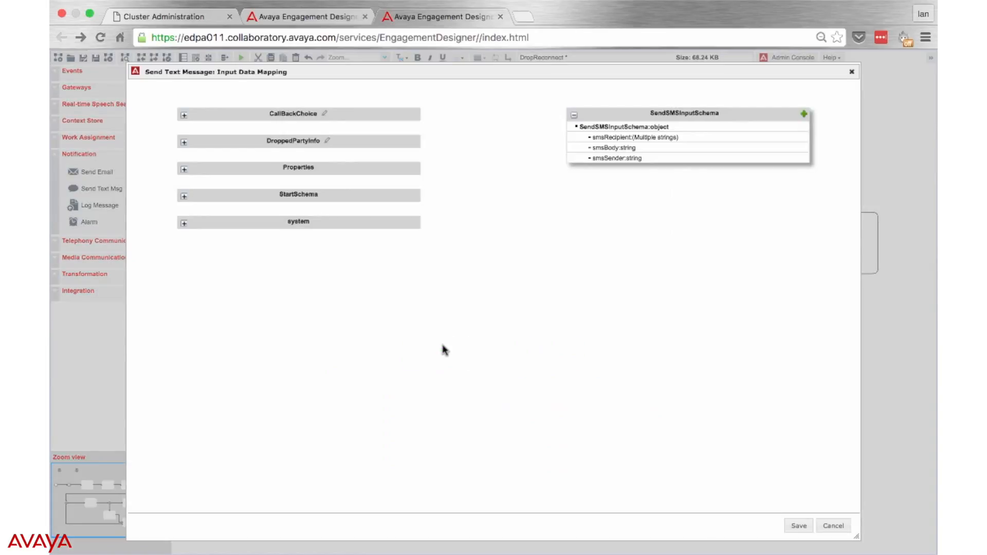
{"action": "mouse_move", "coordinate": [204, 259]}
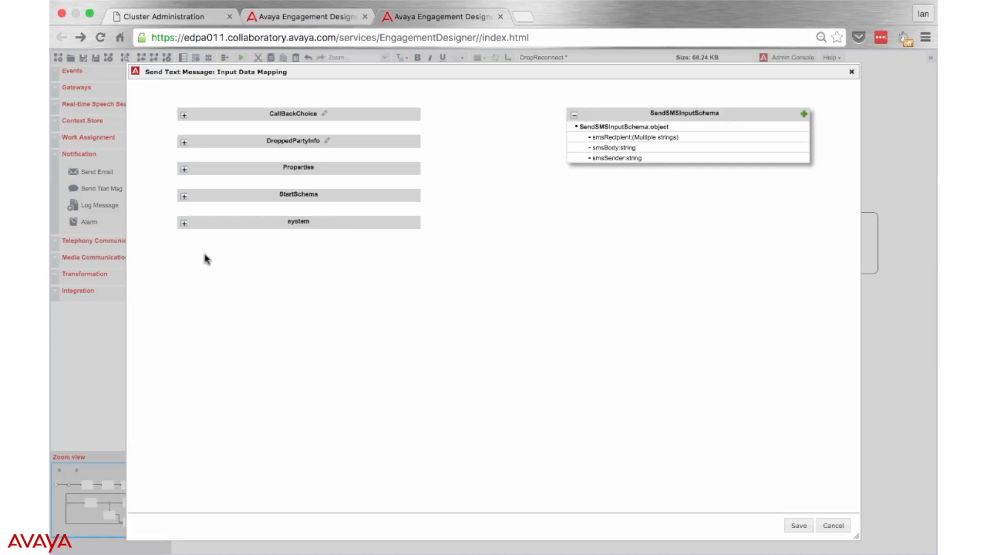
{"action": "left_click", "coordinate": [183, 194]}
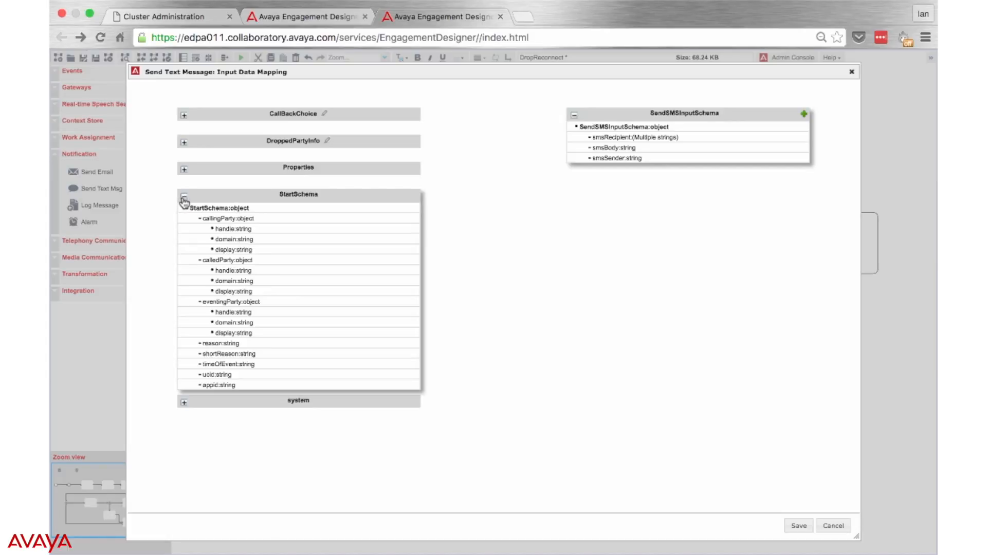
{"action": "left_click", "coordinate": [226, 218]}
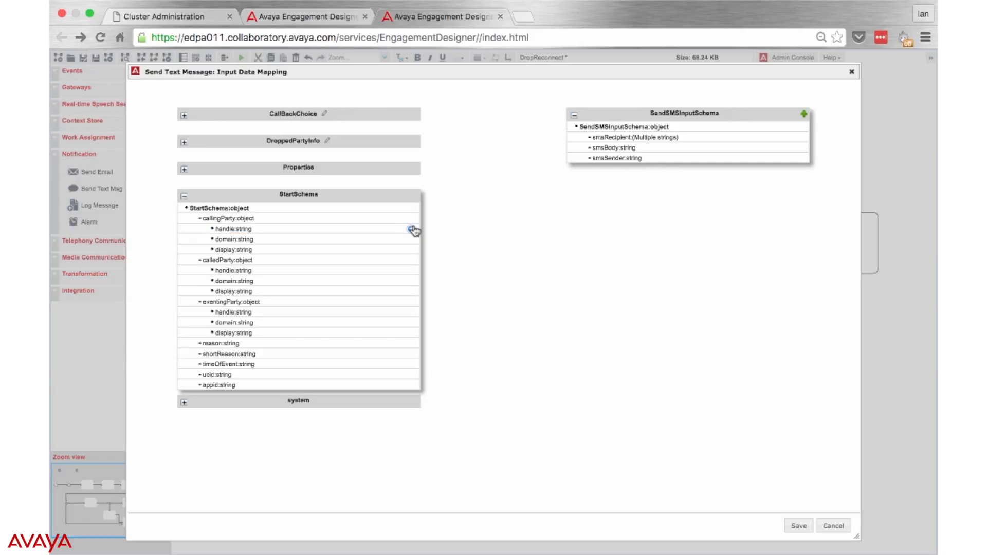
{"action": "mouse_move", "coordinate": [411, 230]}
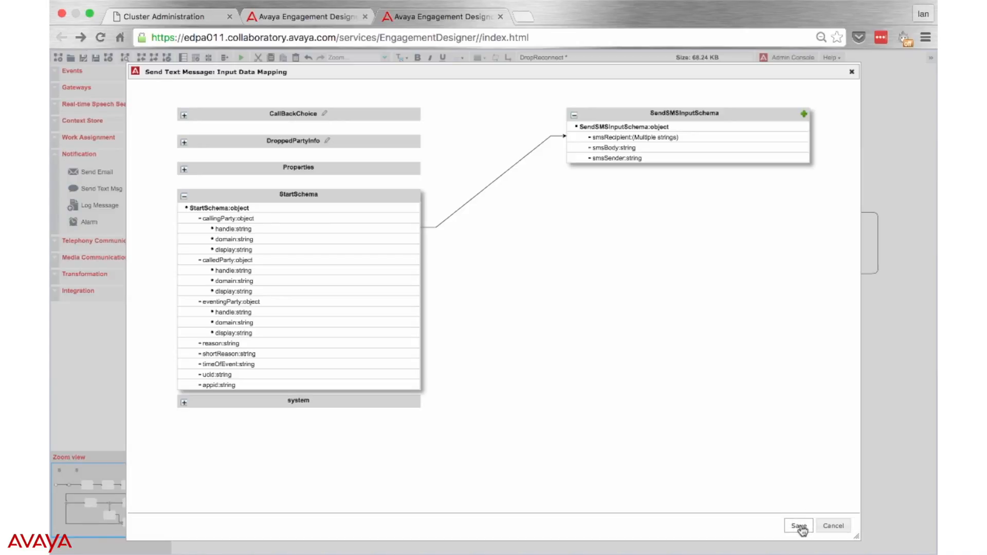
{"action": "left_click", "coordinate": [800, 527]}
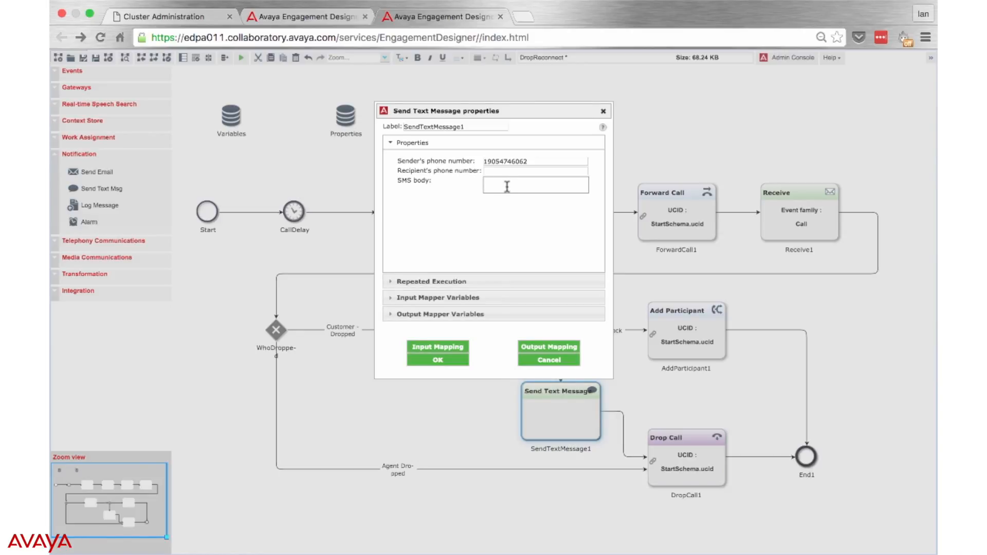
Set the SMS body to "Thank you for calling the Zang Contact Center!" and confirm with OK
{"action": "type", "text": "Thank you for calling the Zang Contact Center"}
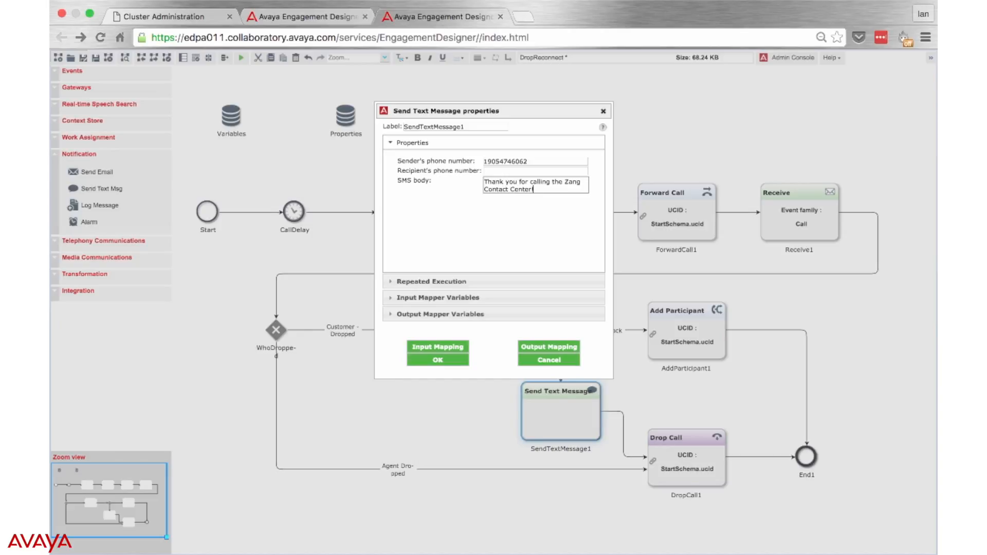
{"action": "mouse_move", "coordinate": [472, 345]}
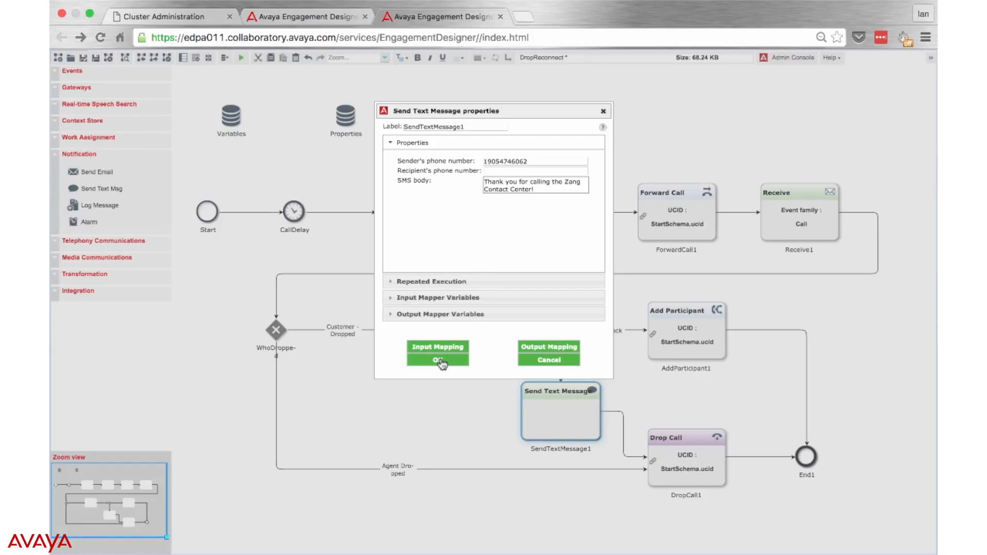
{"action": "left_click", "coordinate": [438, 360]}
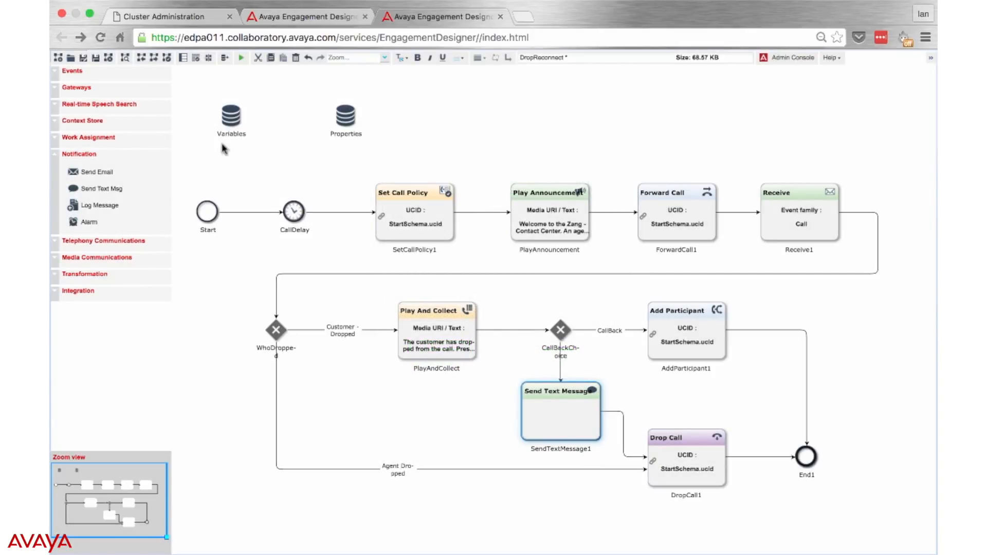
{"action": "mouse_move", "coordinate": [85, 57]}
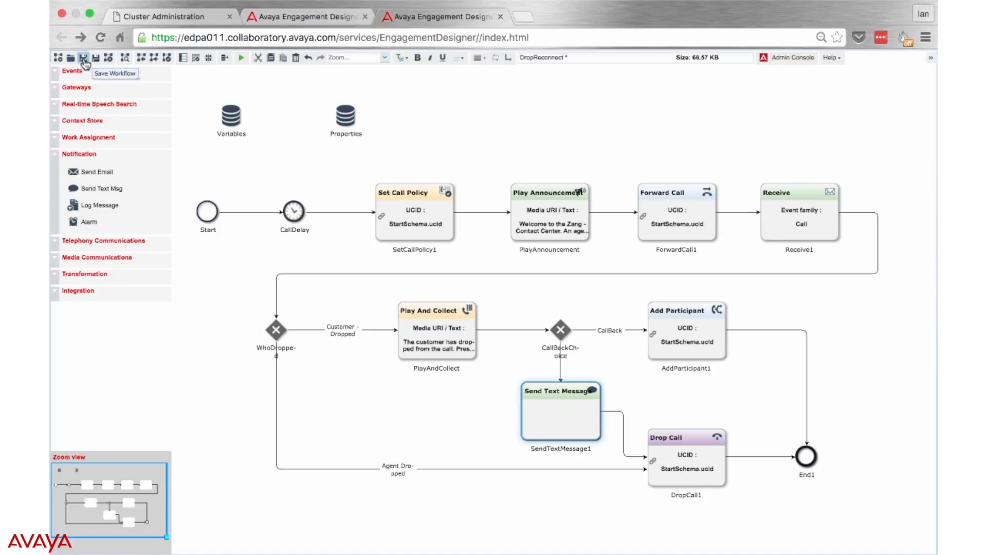
Save DropReconnect and validate it, getting 0 errors and 0 warnings
{"action": "left_click", "coordinate": [83, 58]}
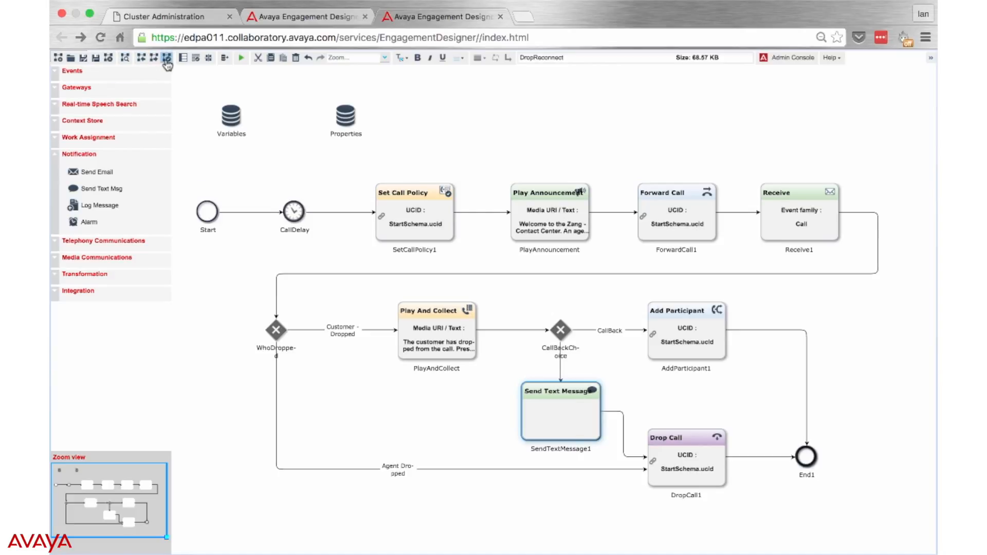
{"action": "mouse_move", "coordinate": [166, 58]}
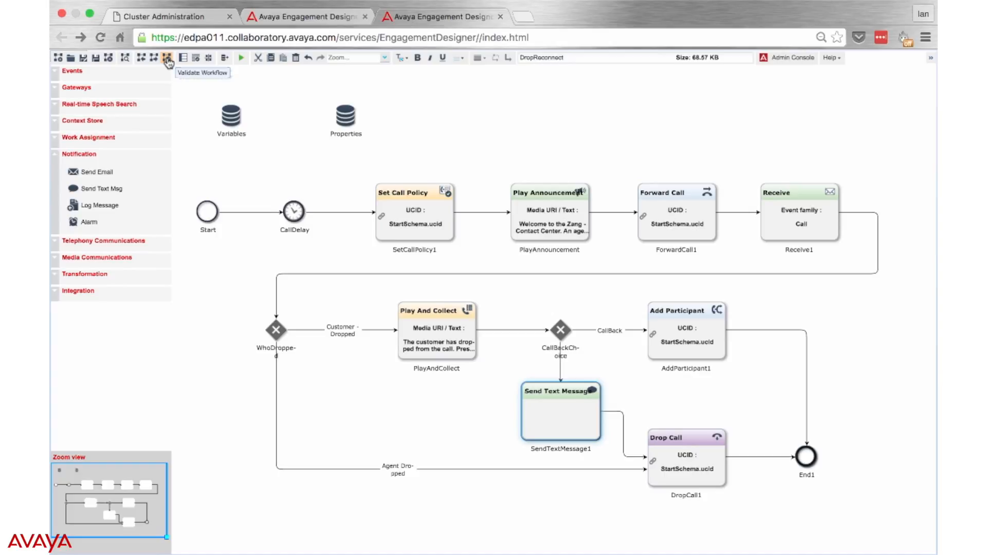
{"action": "left_click", "coordinate": [165, 58]}
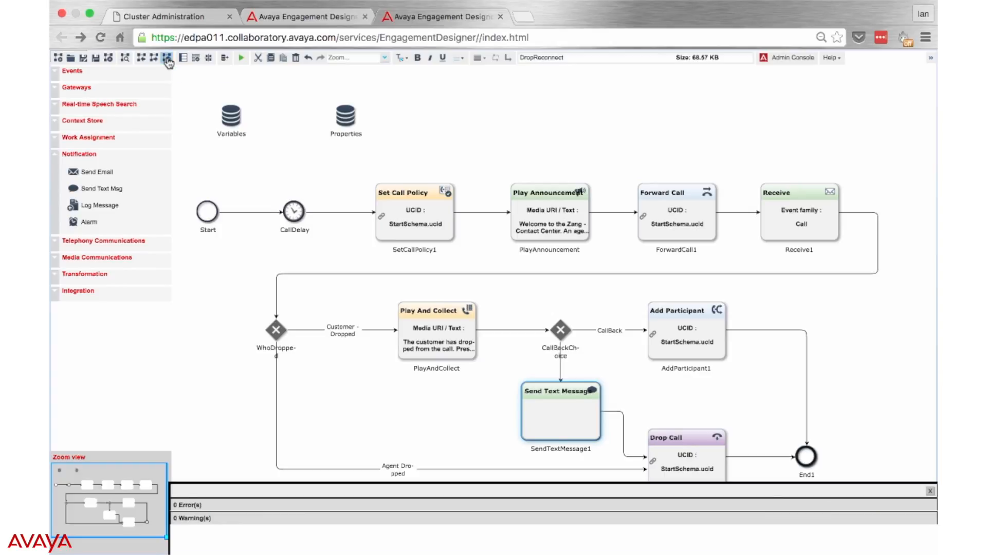
{"action": "mouse_move", "coordinate": [221, 59]}
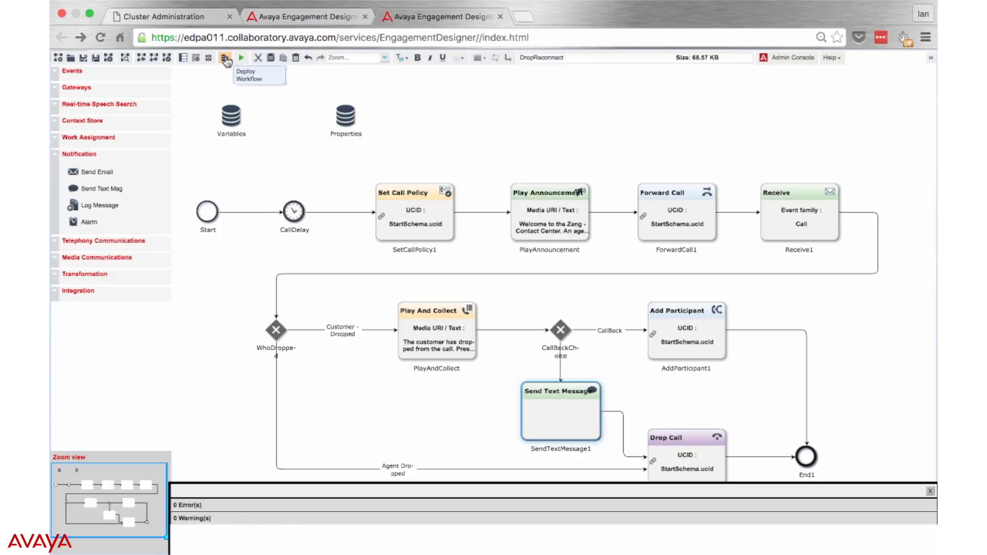
{"action": "left_click", "coordinate": [224, 56]}
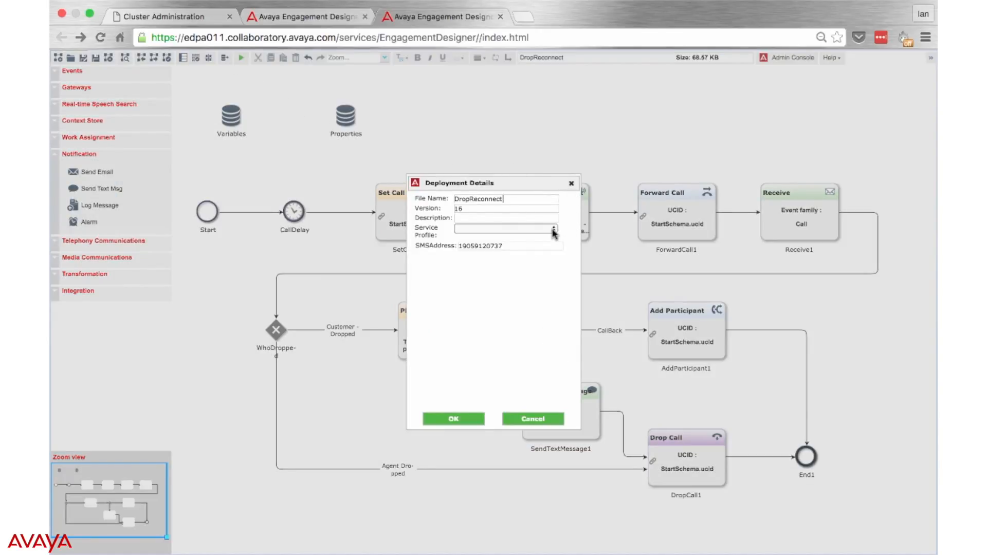
{"action": "left_click", "coordinate": [553, 229]}
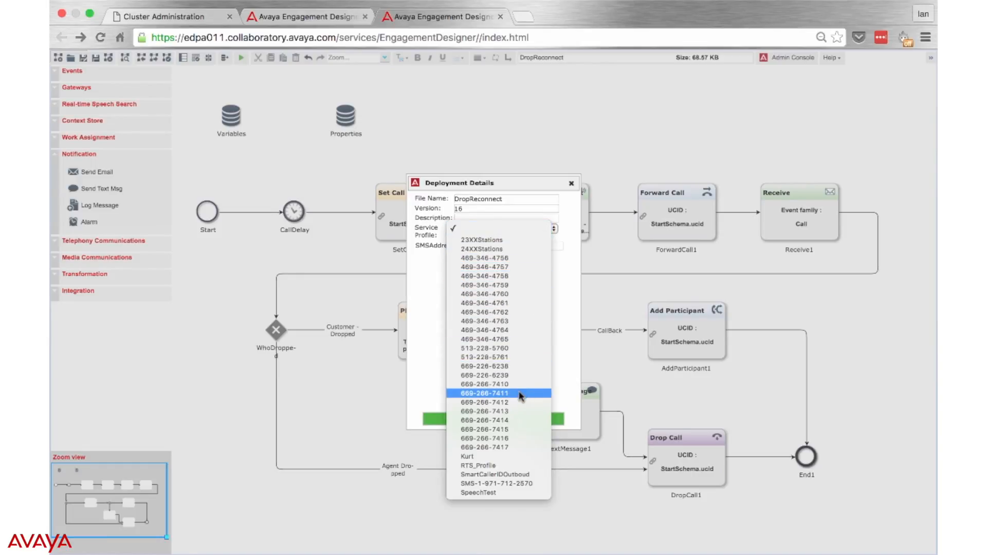
{"action": "left_click", "coordinate": [499, 393]}
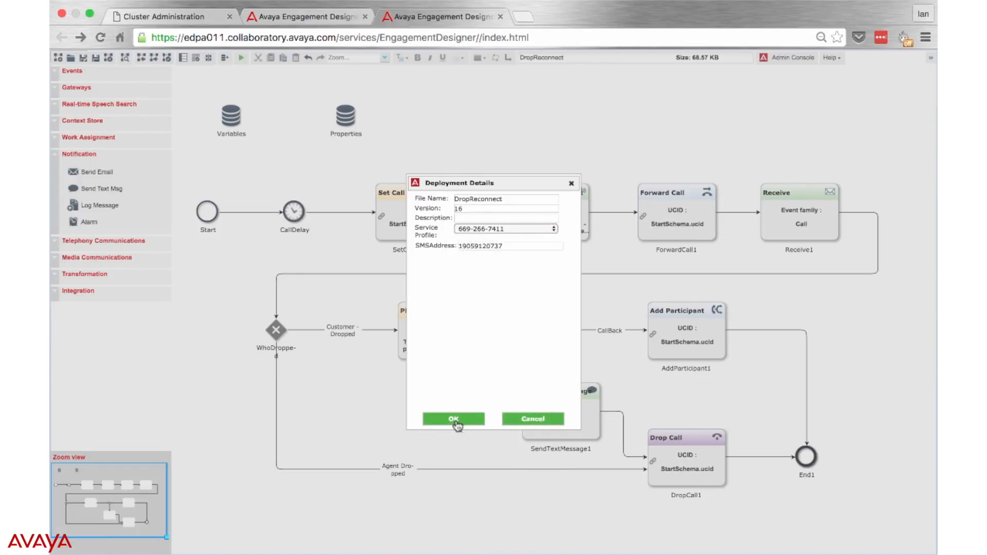
{"action": "left_click", "coordinate": [453, 418]}
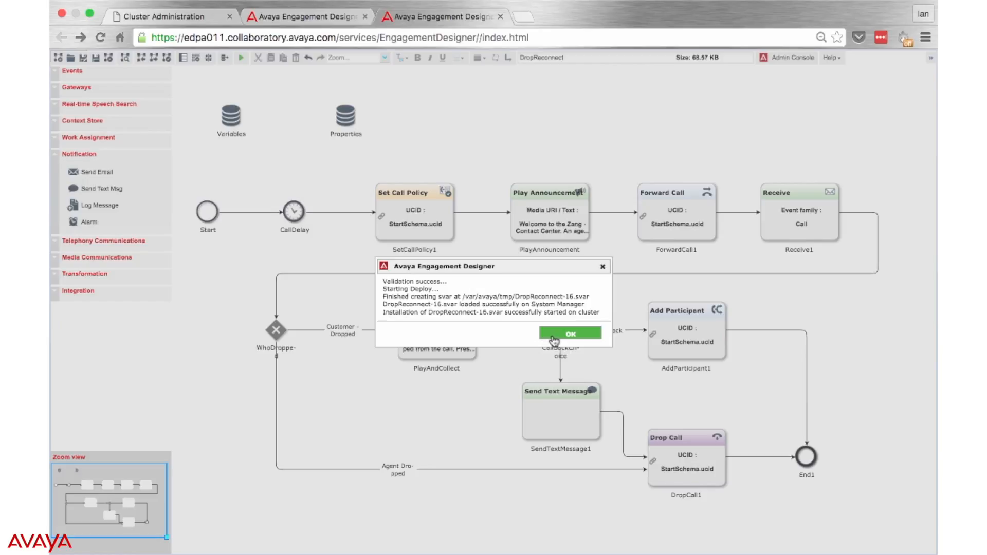
{"action": "left_click", "coordinate": [570, 333]}
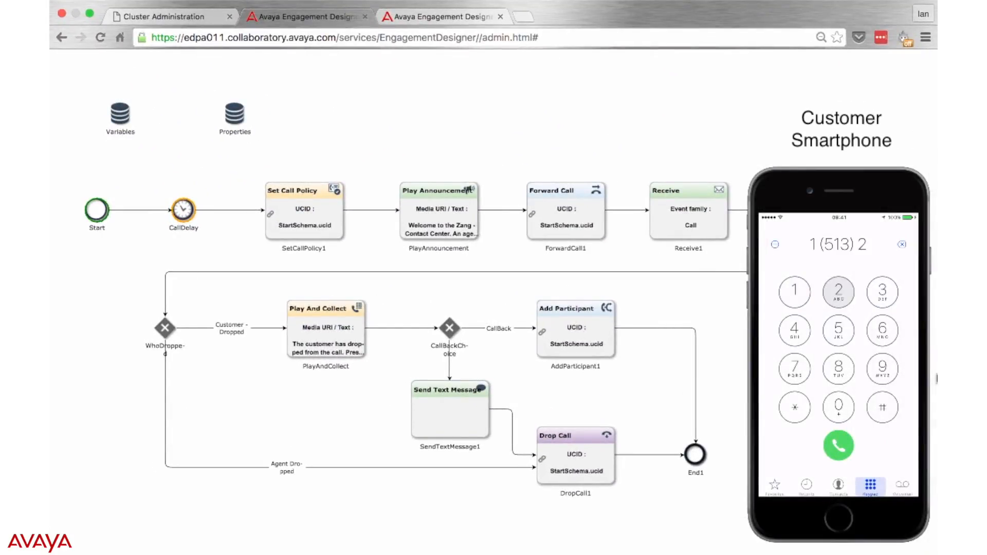
Call the contact center from the customer smartphone, hang up, and watch the workflow reach SendTextMessage1
{"action": "left_click", "coordinate": [794, 369]}
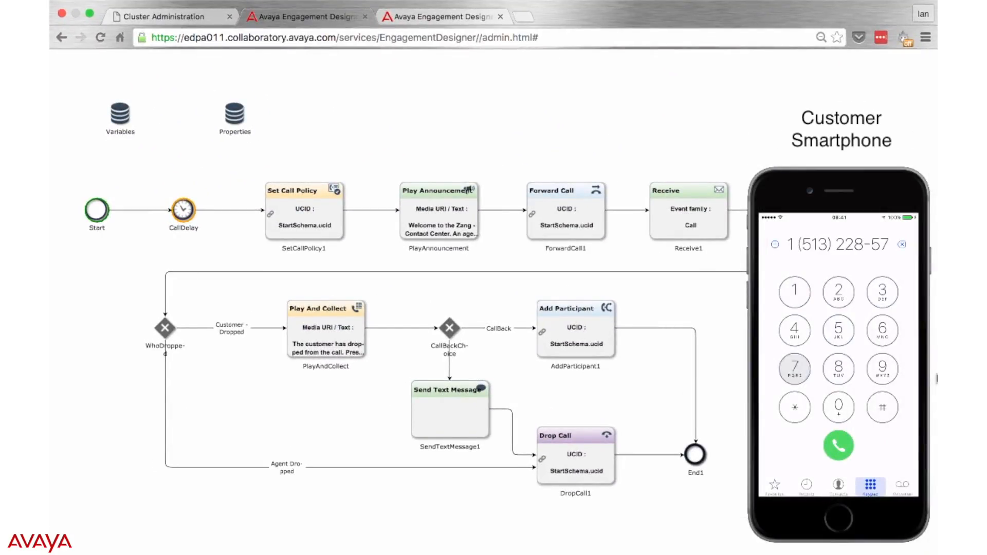
{"action": "left_click", "coordinate": [838, 446]}
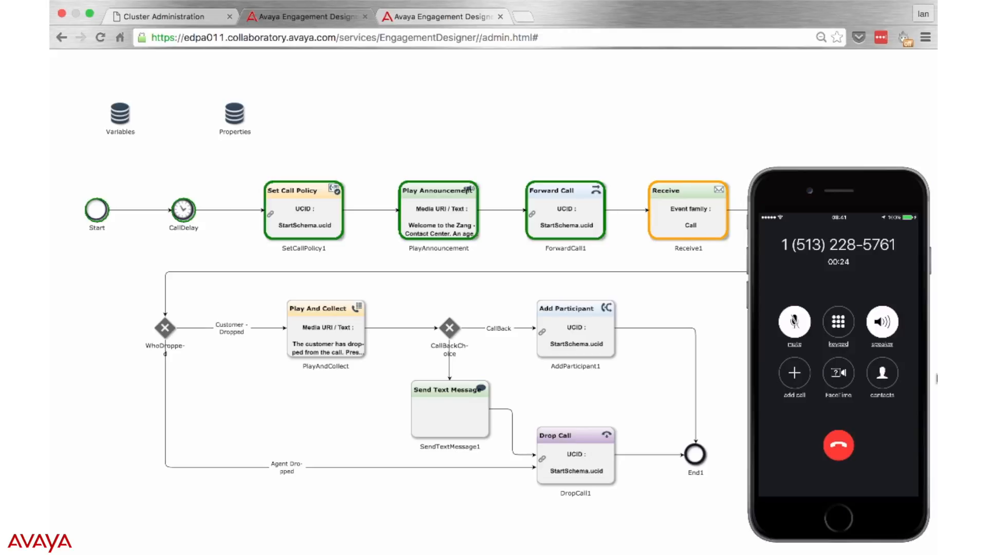
{"action": "left_click", "coordinate": [838, 446]}
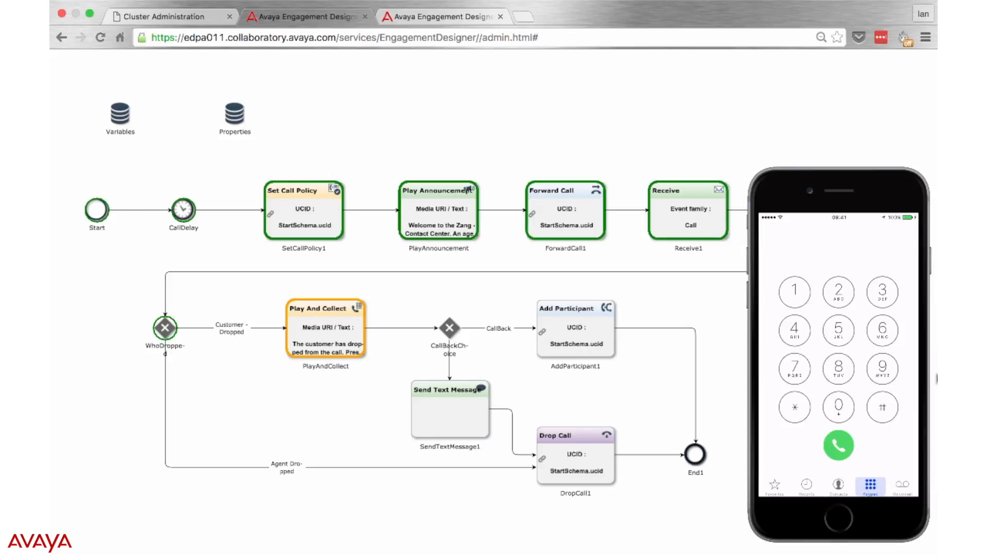
{"action": "left_click", "coordinate": [449, 410]}
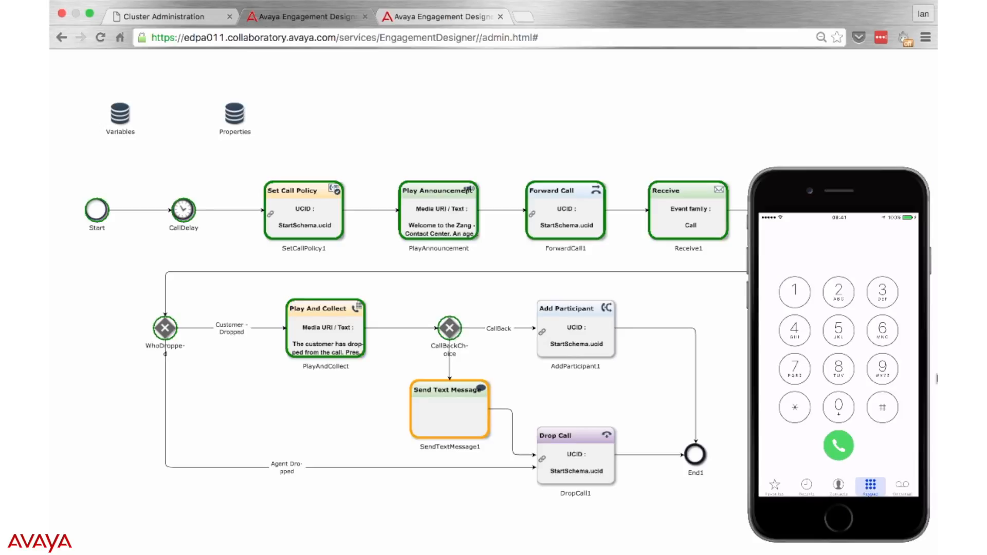